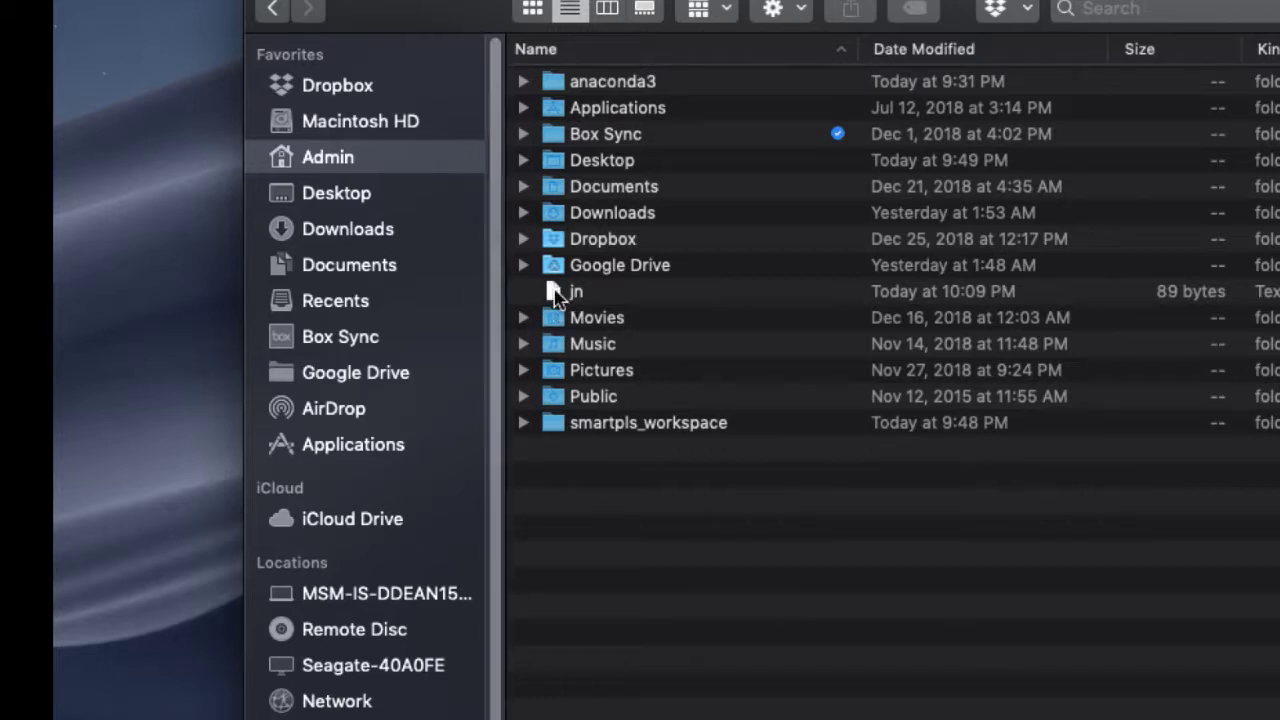
- Open the jn bash script from the Finder home folder in the code editor
double_click(577, 291)
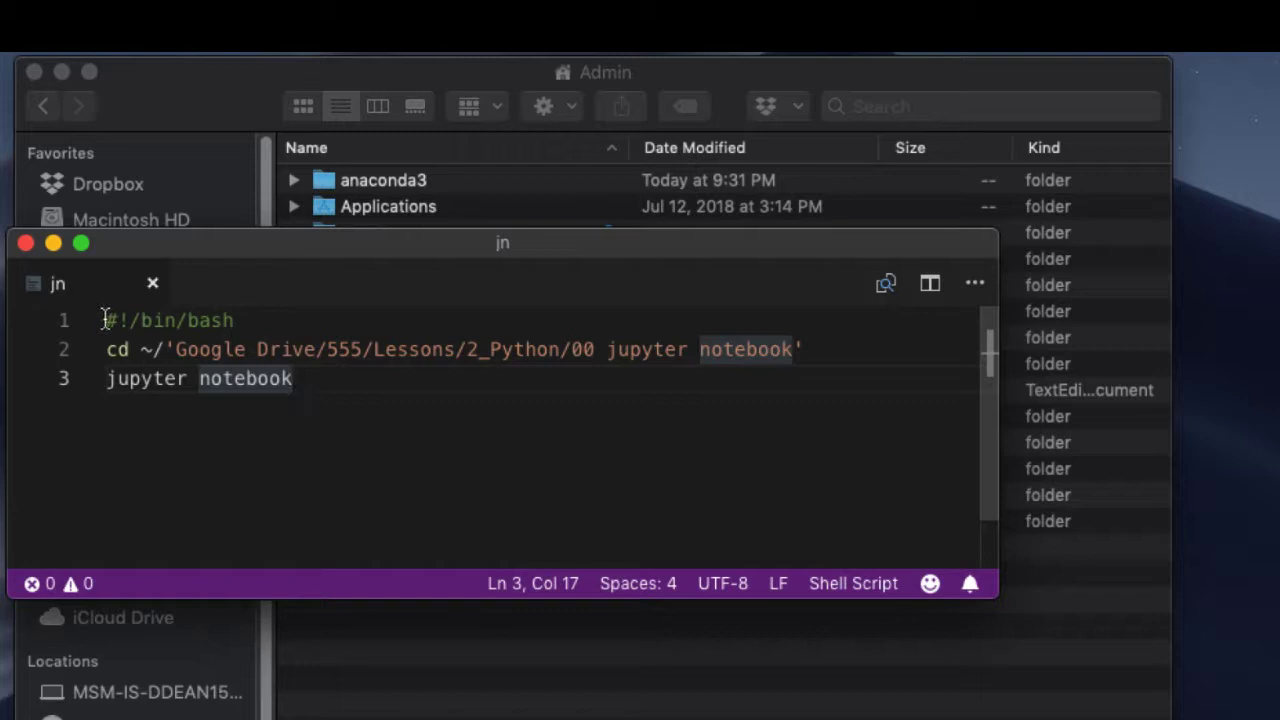
mouse_move(247, 319)
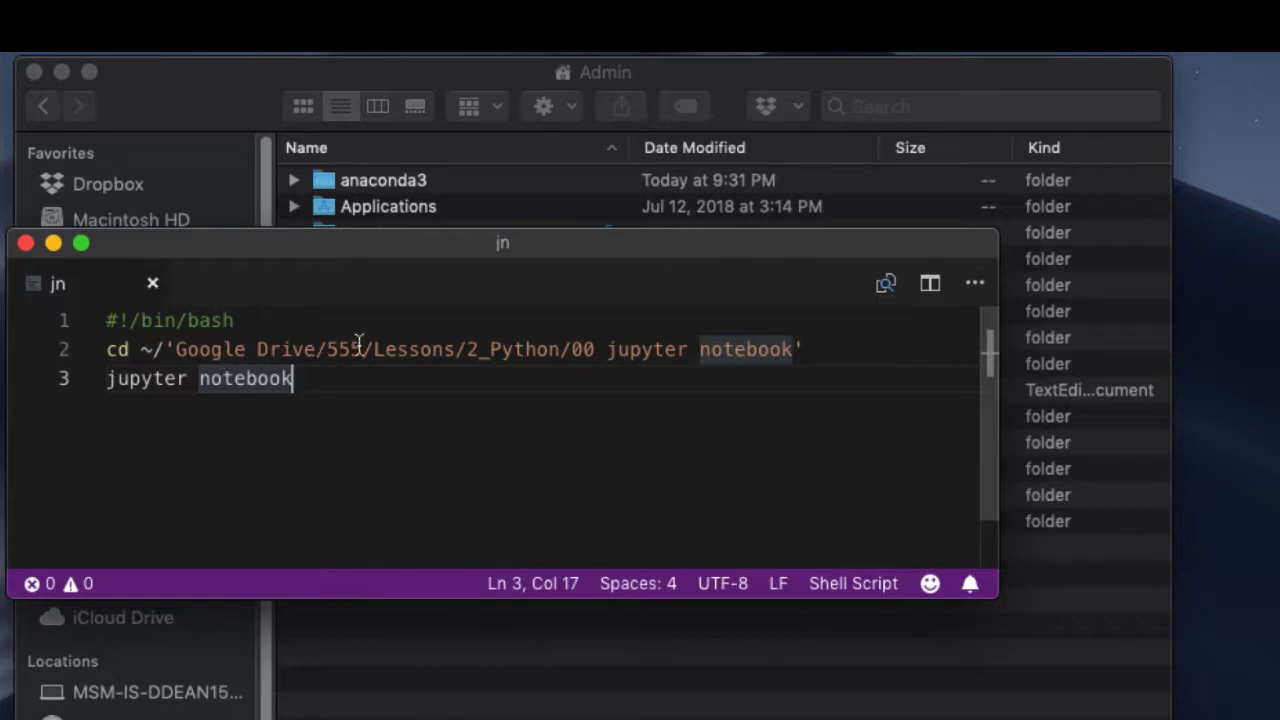
mouse_move(107, 349)
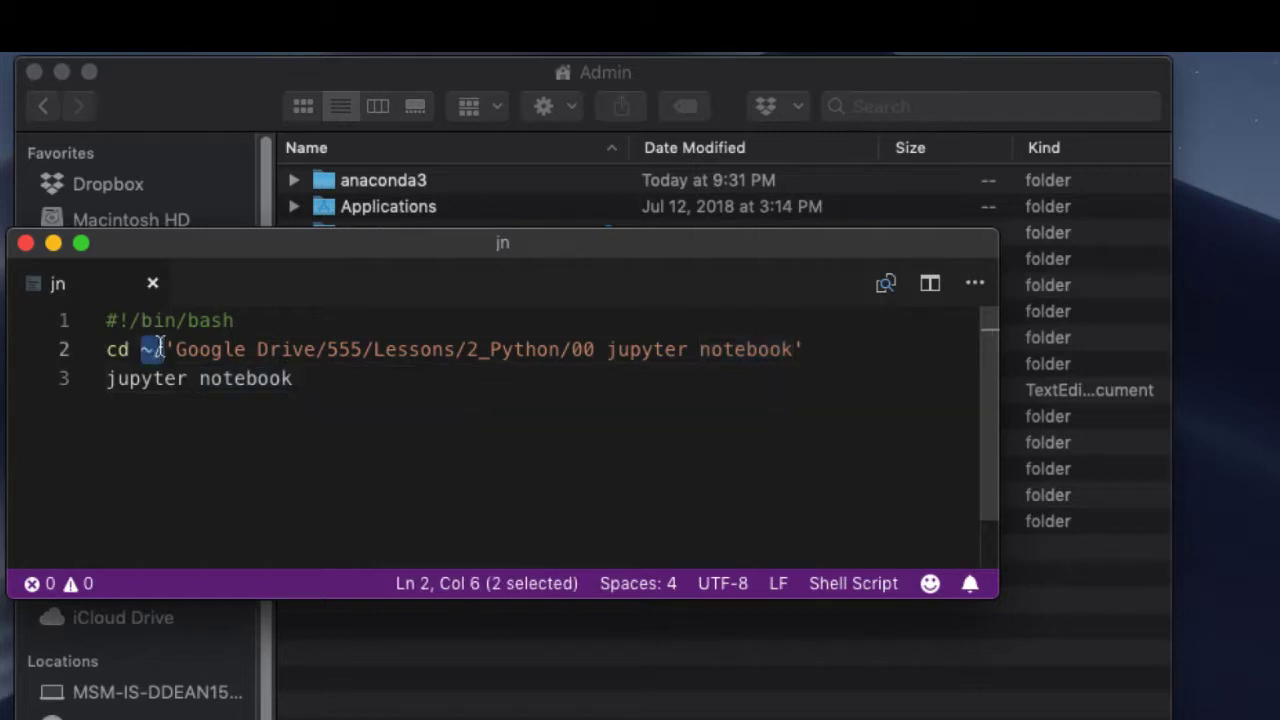
mouse_move(217, 460)
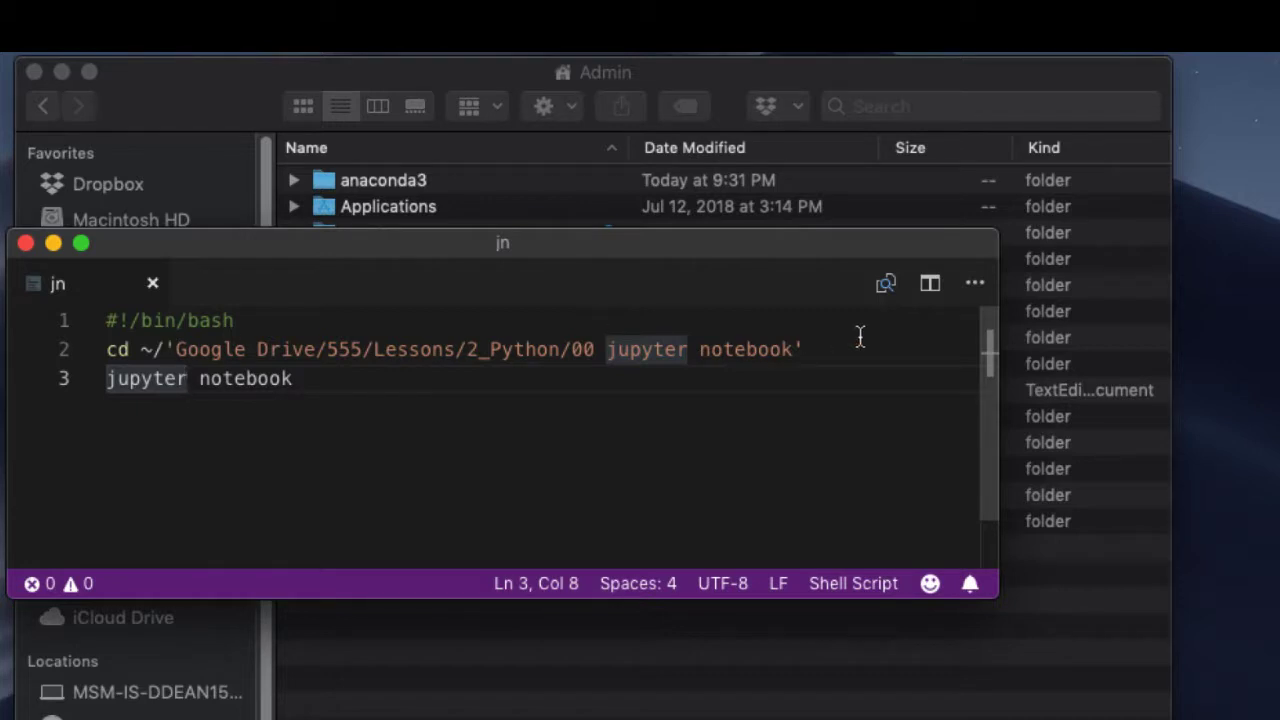
mouse_move(628, 367)
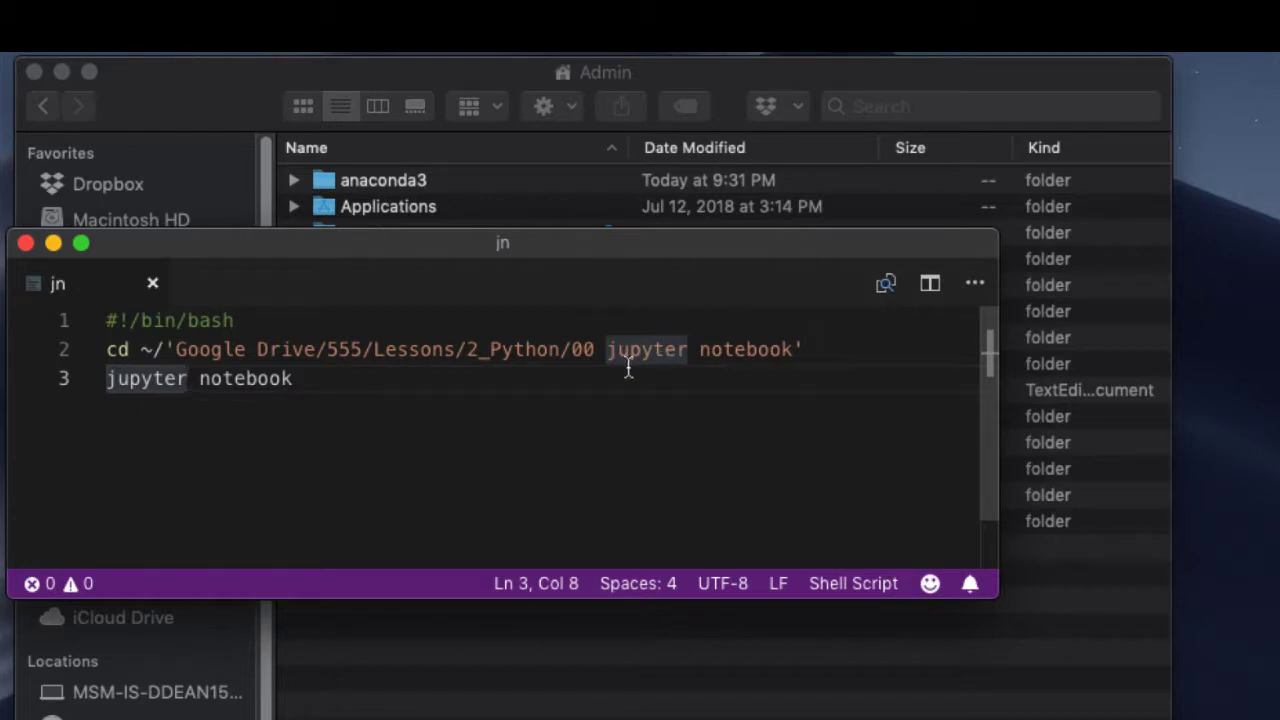
mouse_move(543, 390)
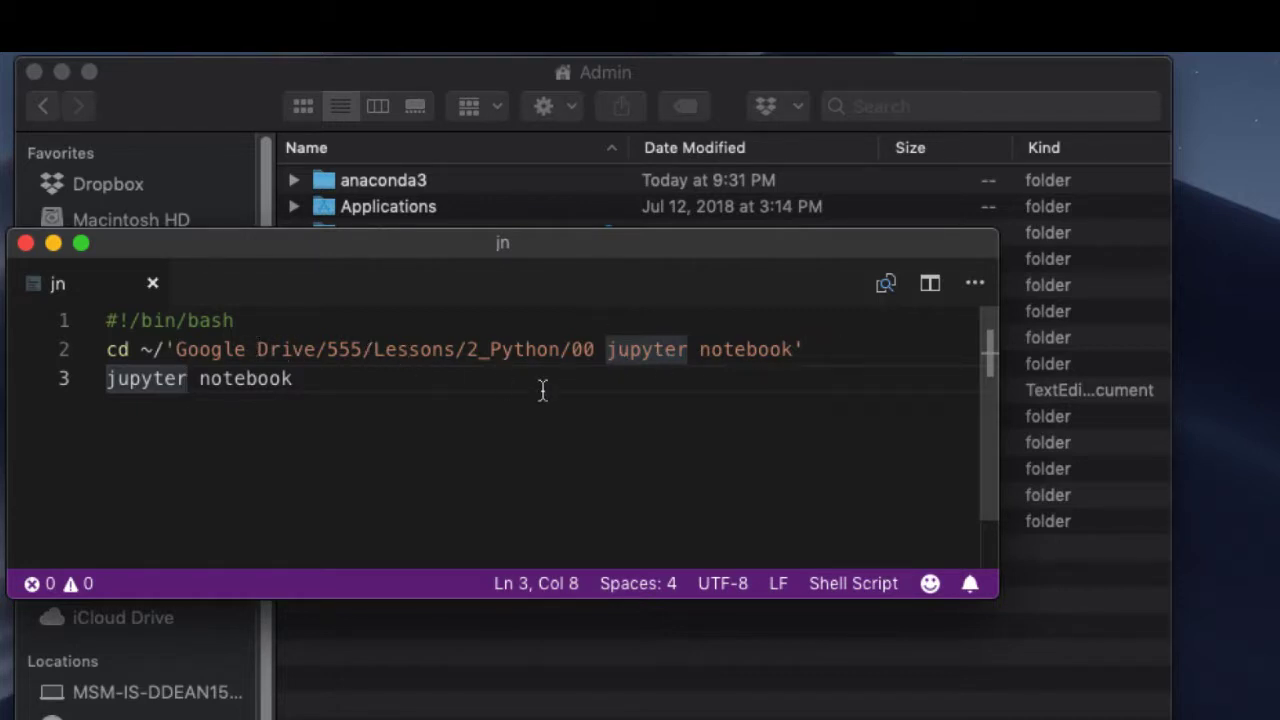
double_click(646, 349)
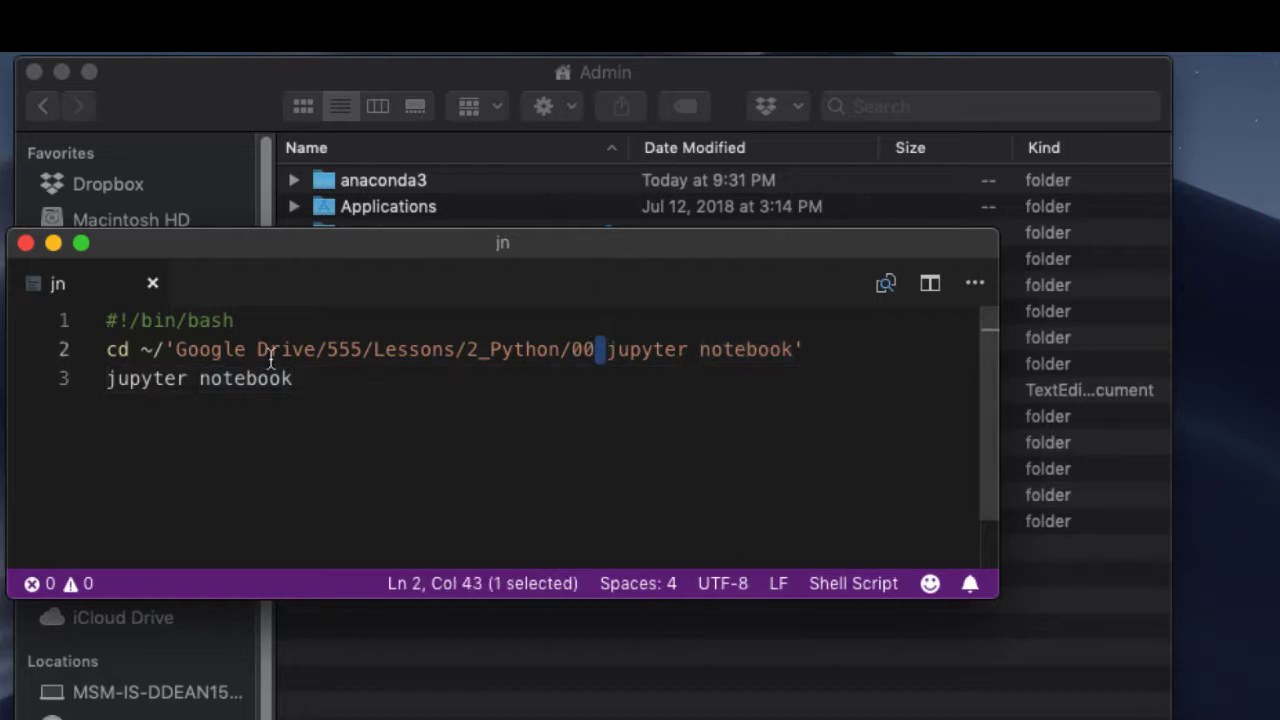
left_click(250, 349)
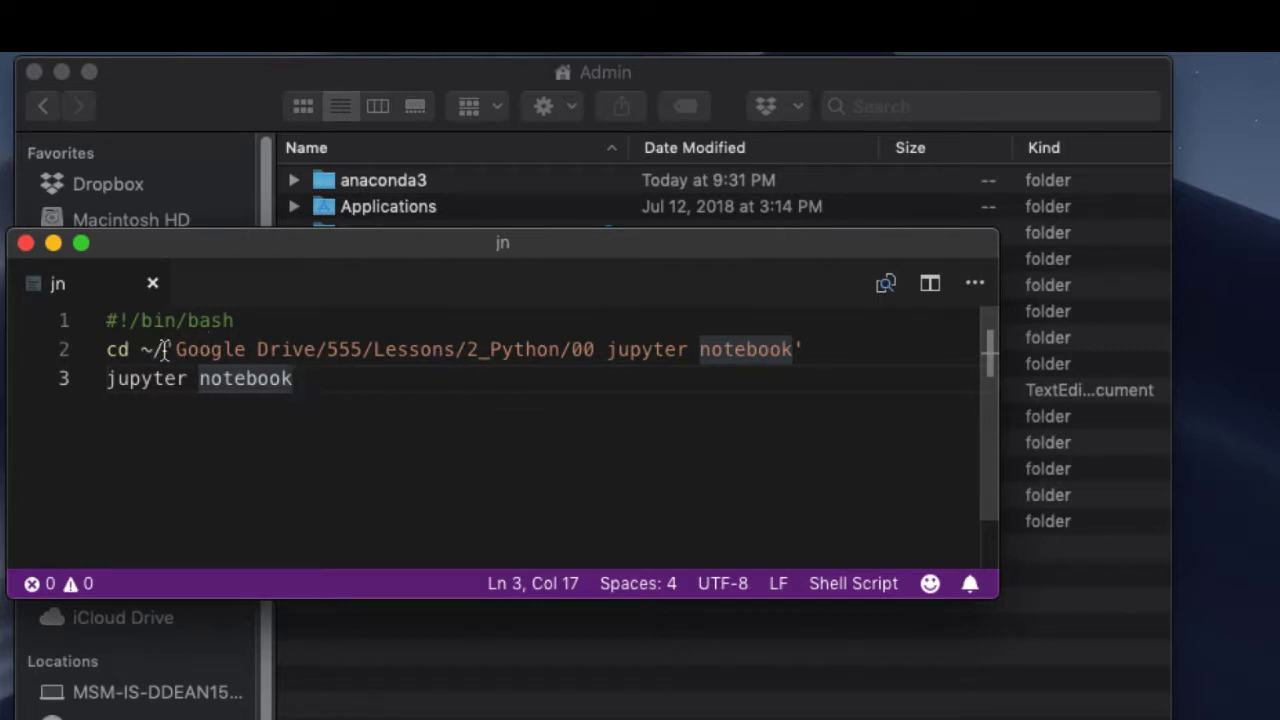
left_click(770, 349)
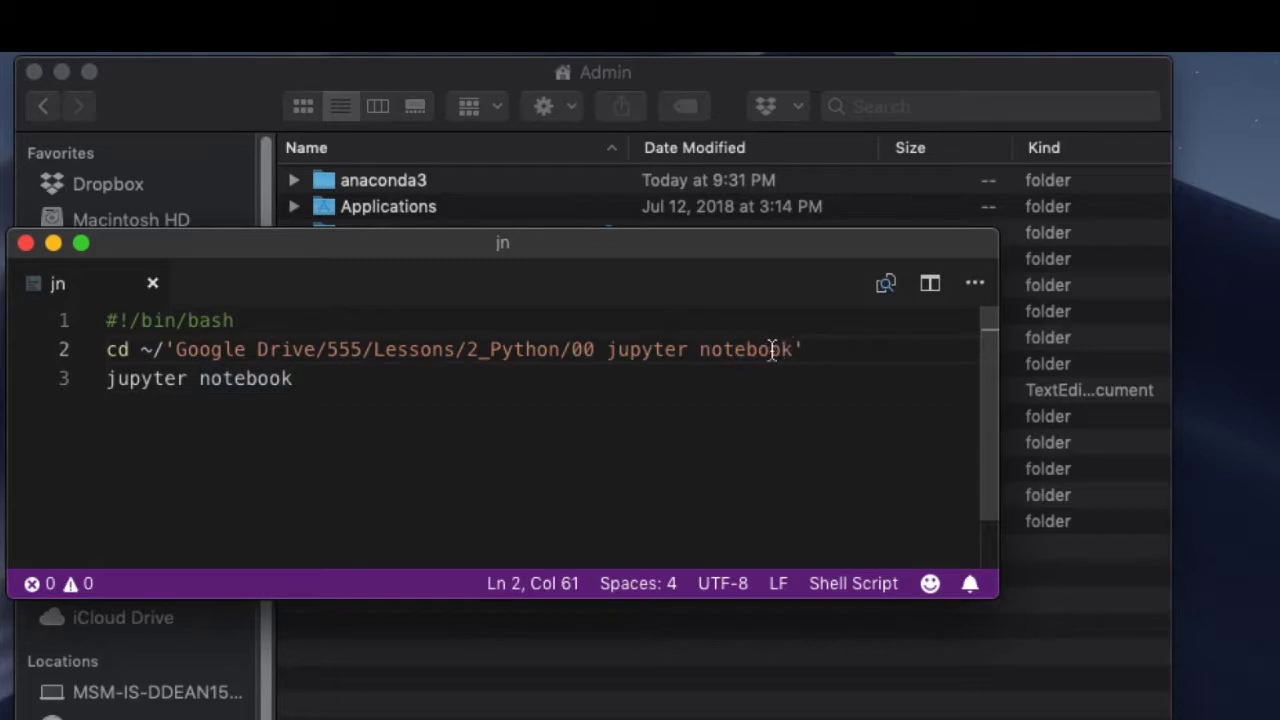
mouse_move(238, 349)
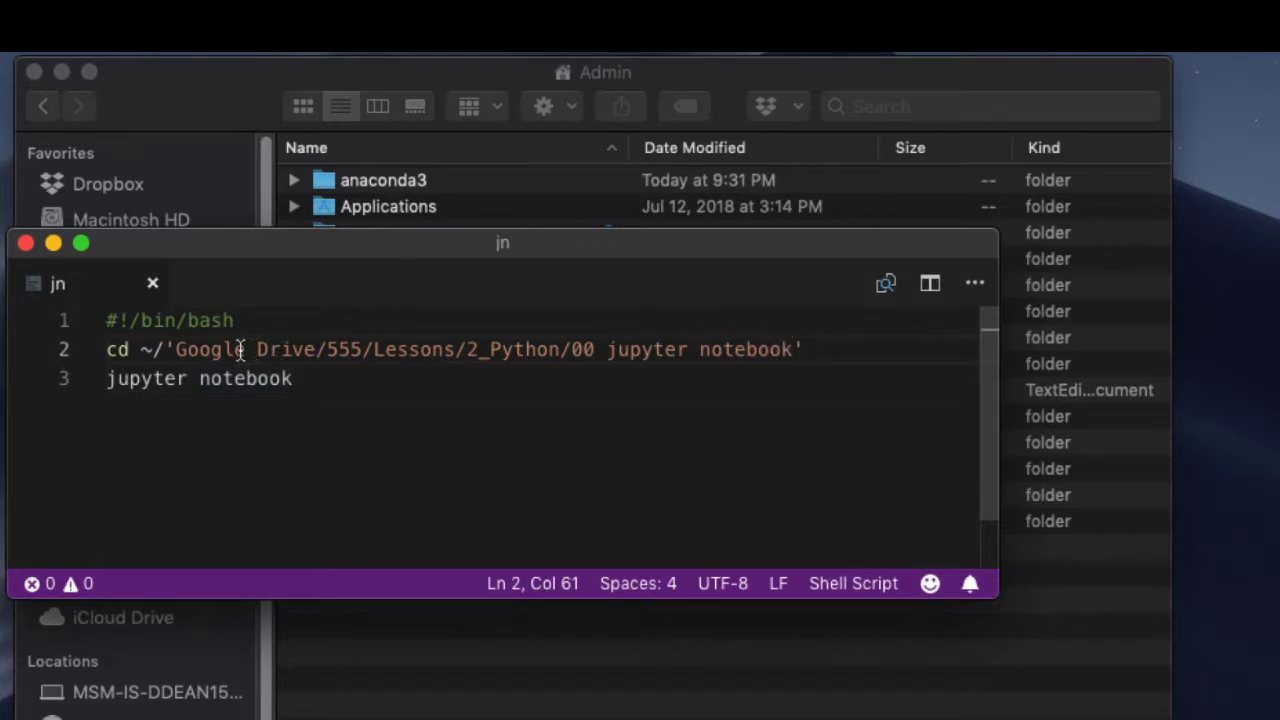
mouse_move(745, 348)
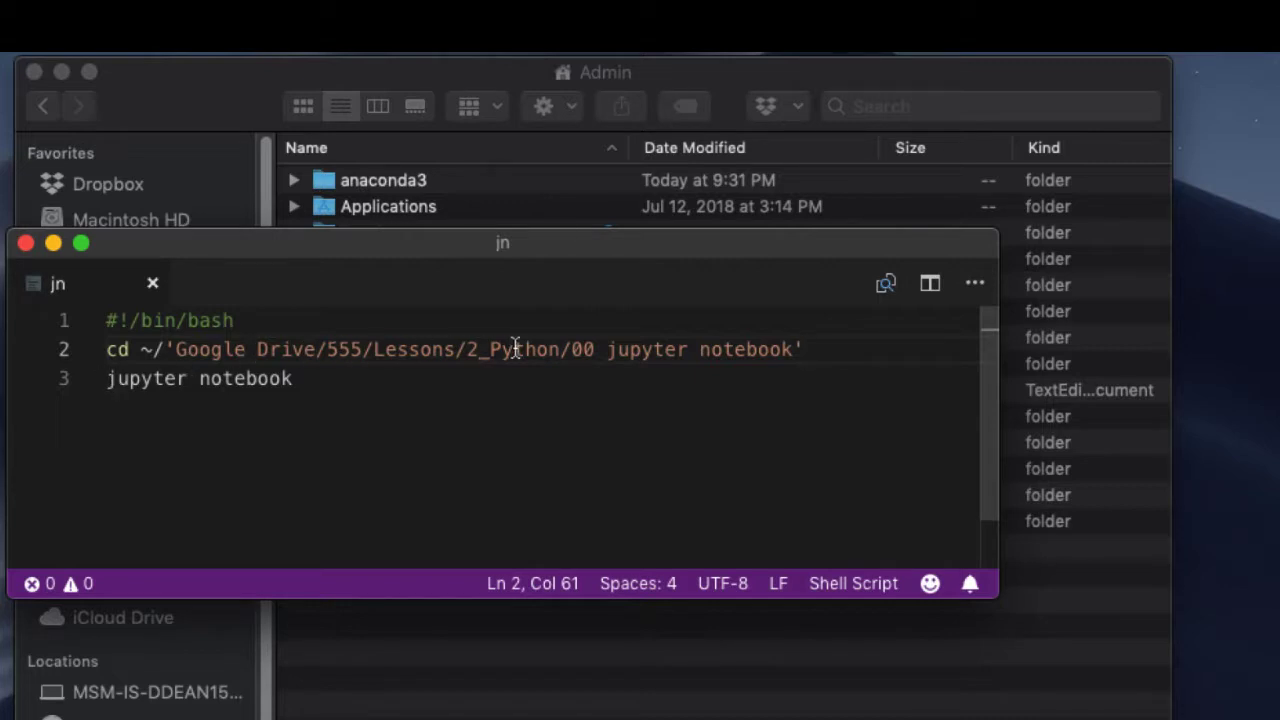
mouse_move(530, 410)
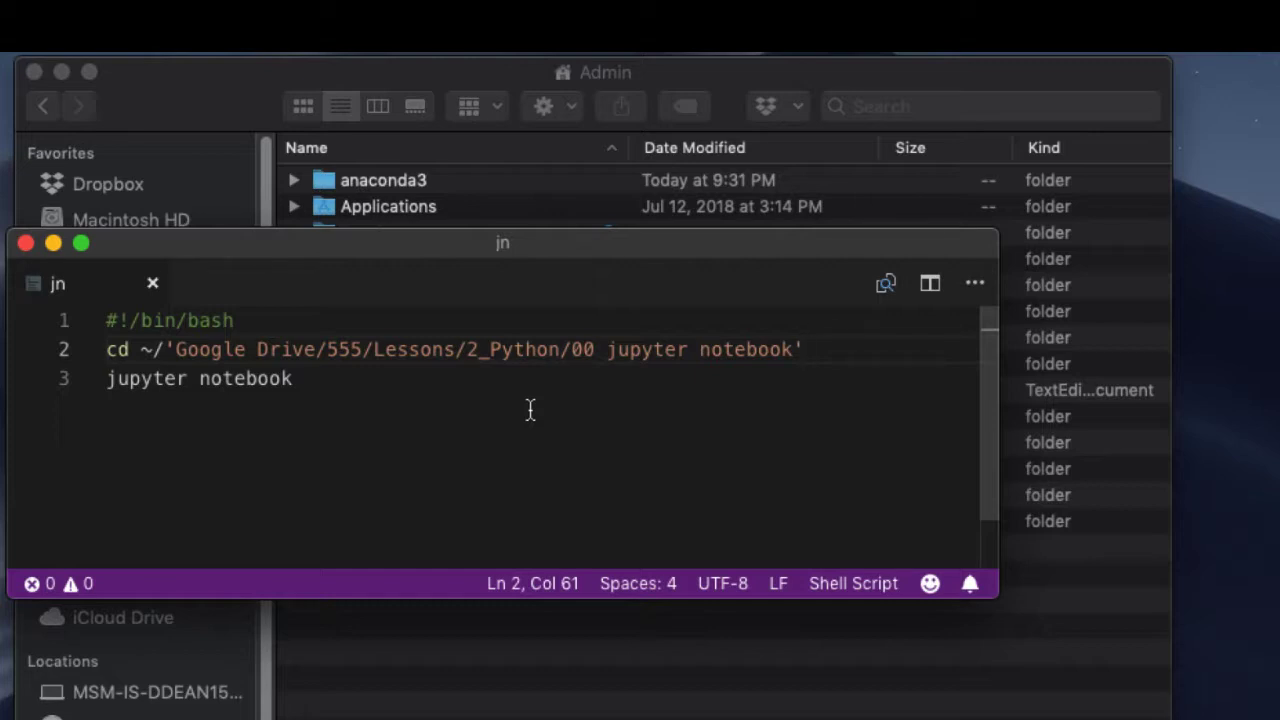
mouse_move(488, 365)
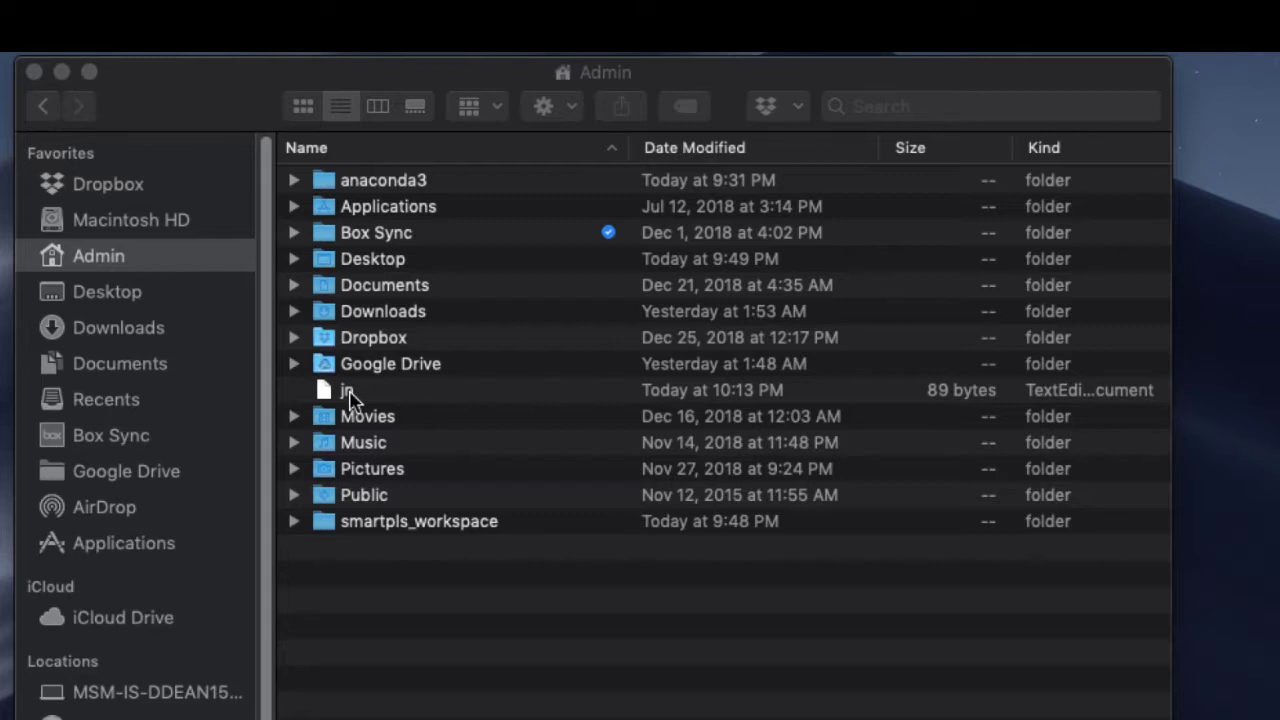
mouse_move(330, 398)
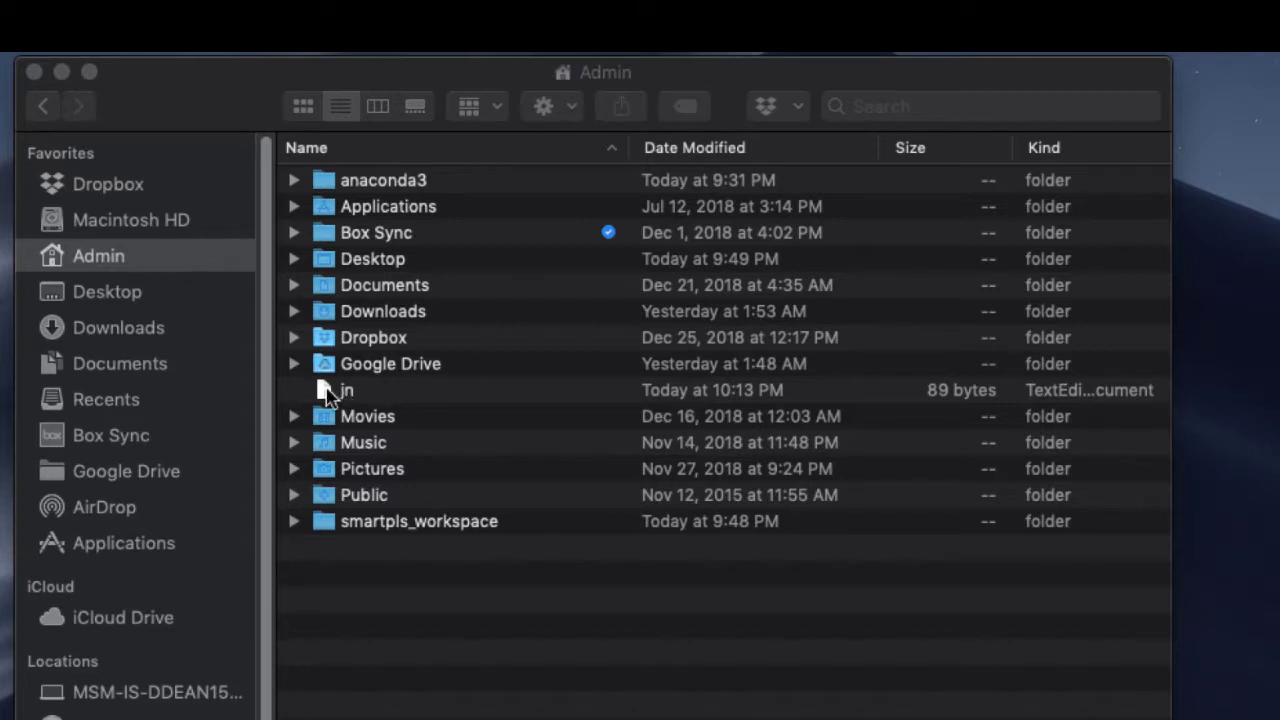
right_click(344, 390)
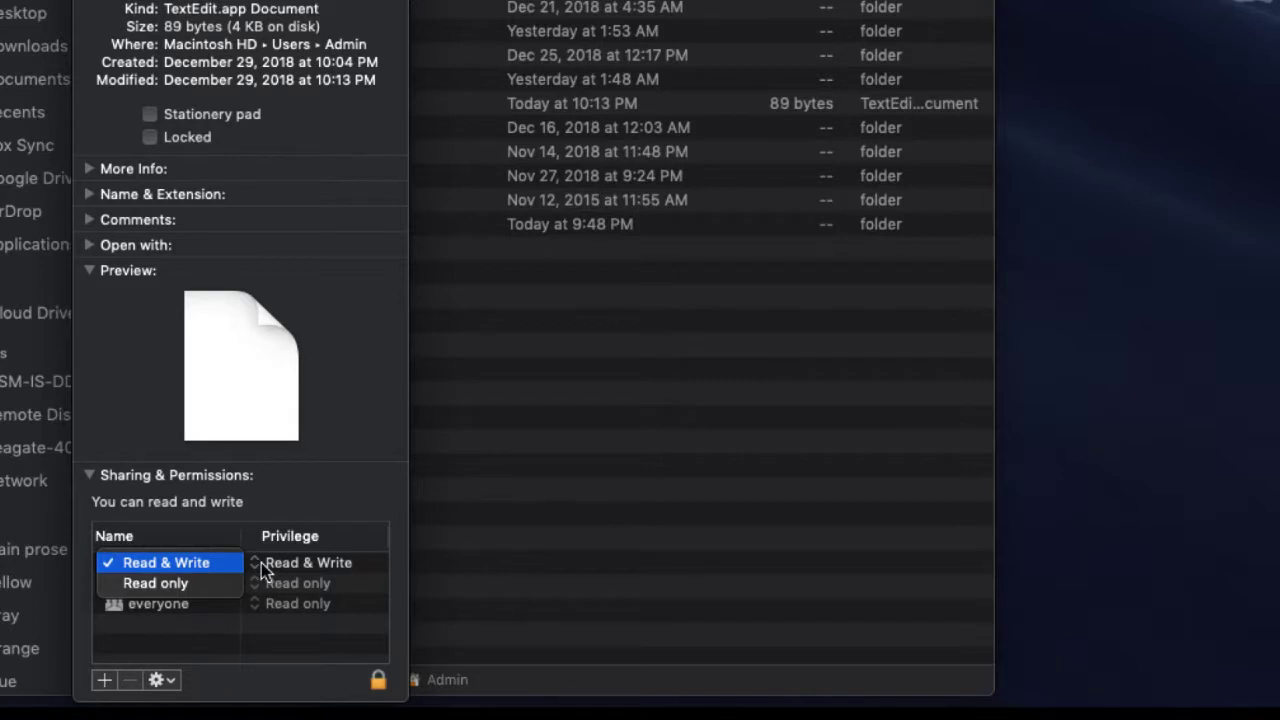
left_click(166, 562)
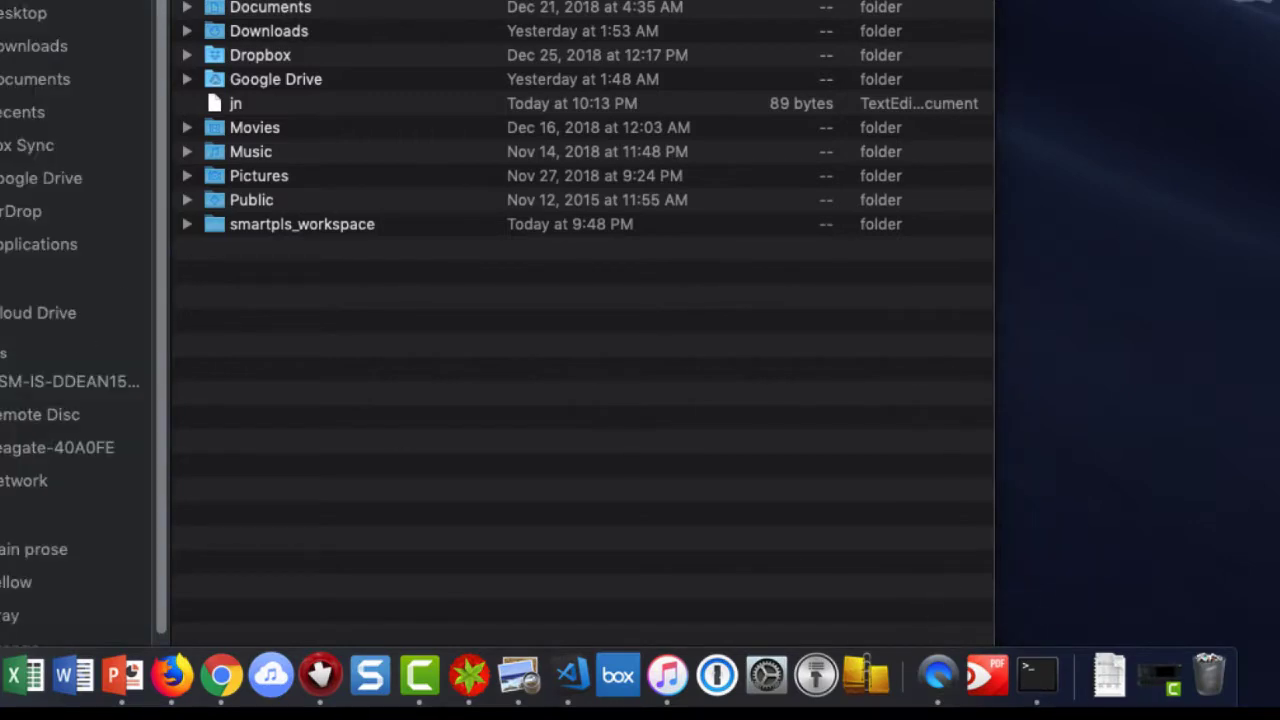
- List the jn file's current permissions with ls -l jn in Terminal
left_click(1037, 675)
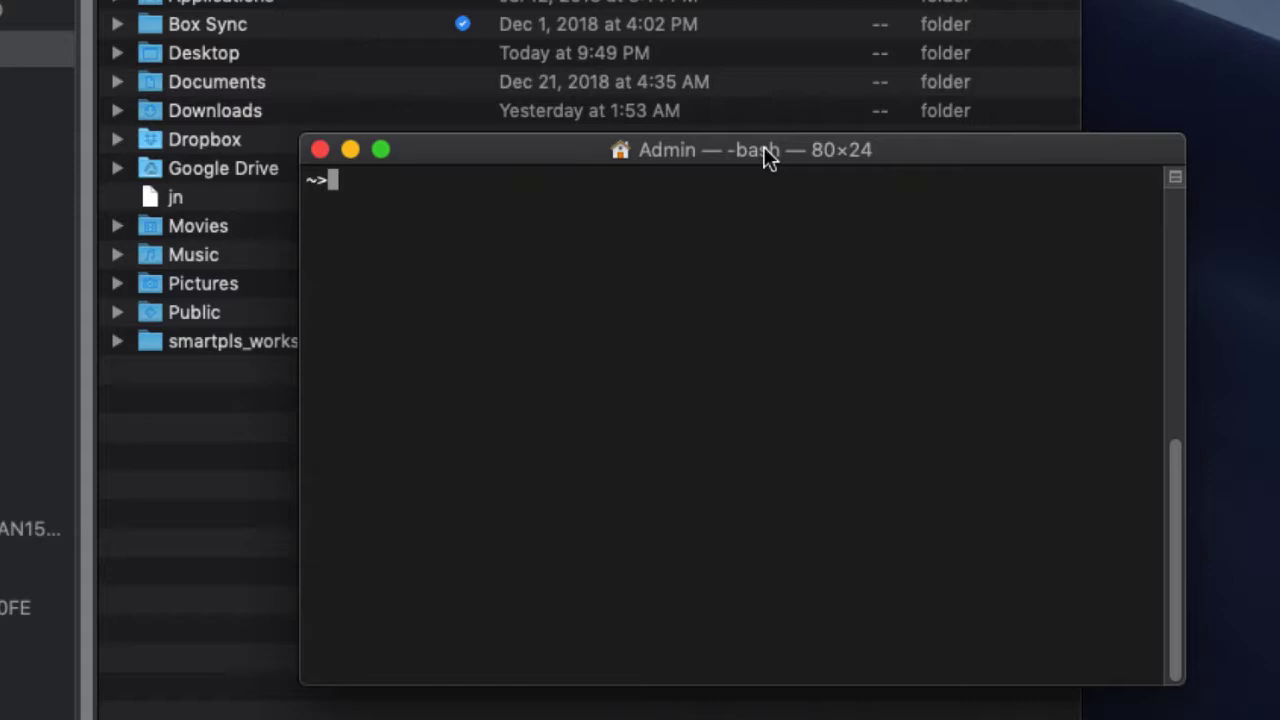
type("ls")
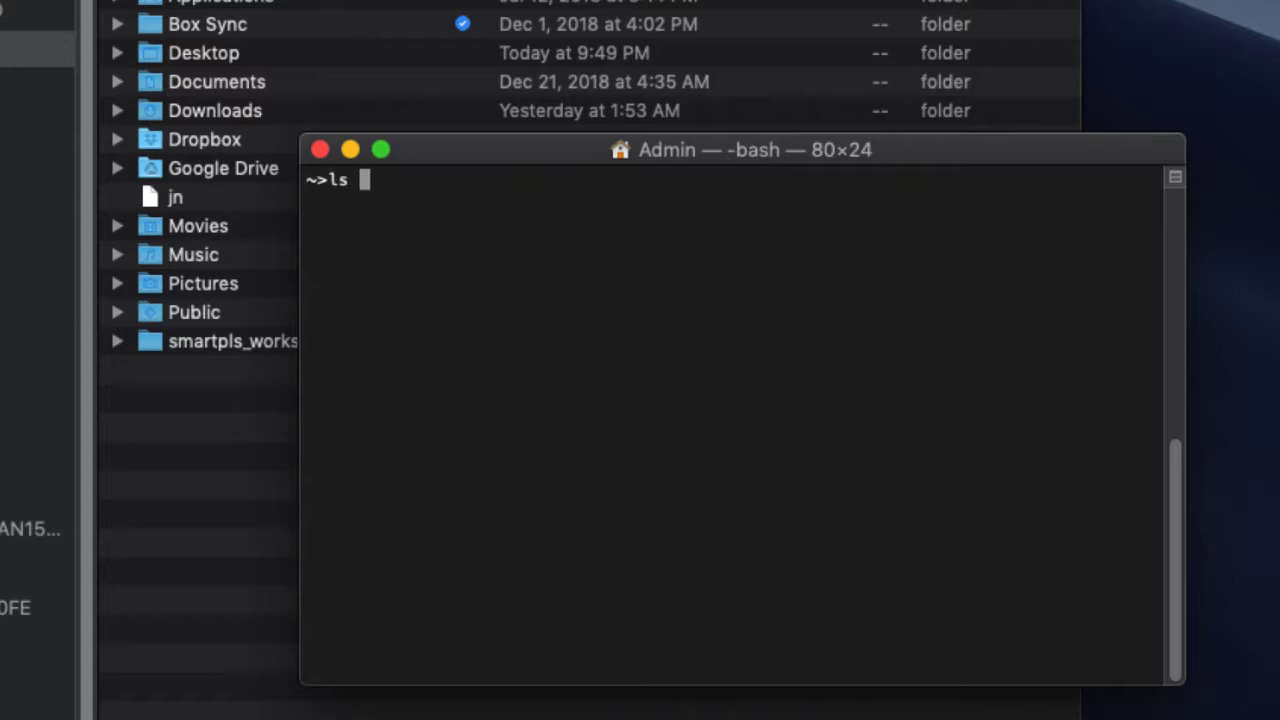
type("-l jn")
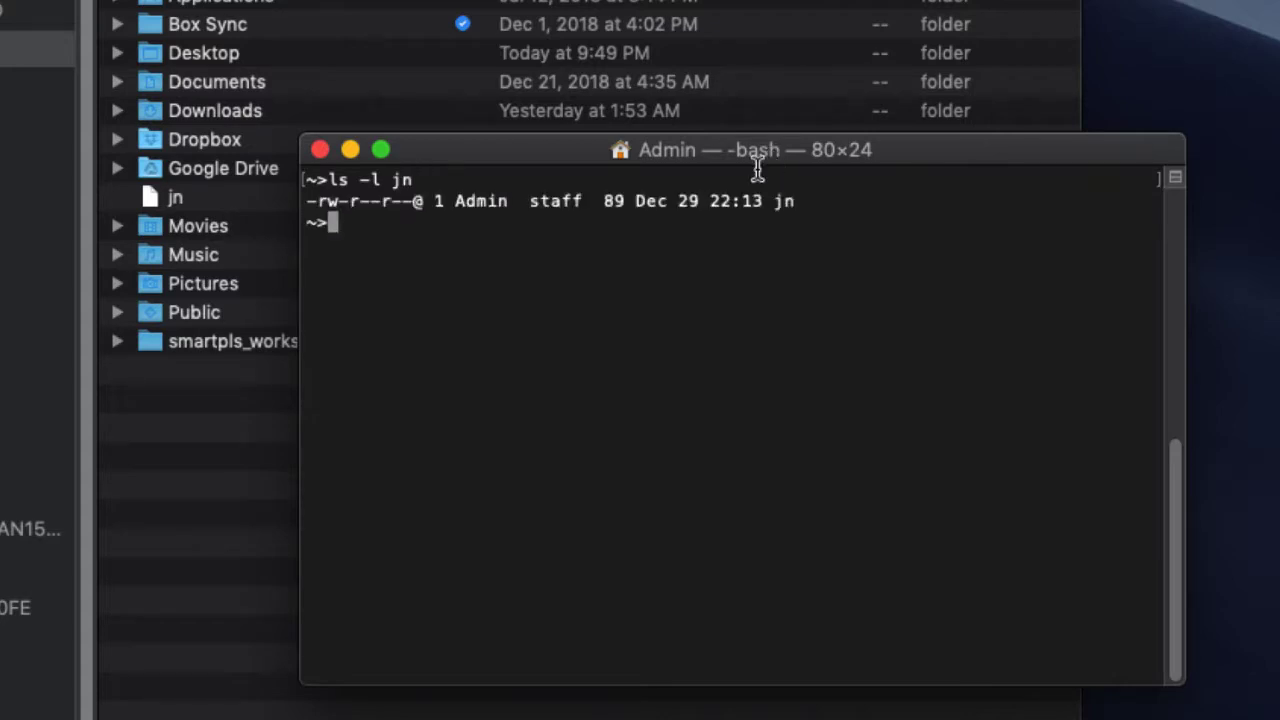
mouse_move(335, 200)
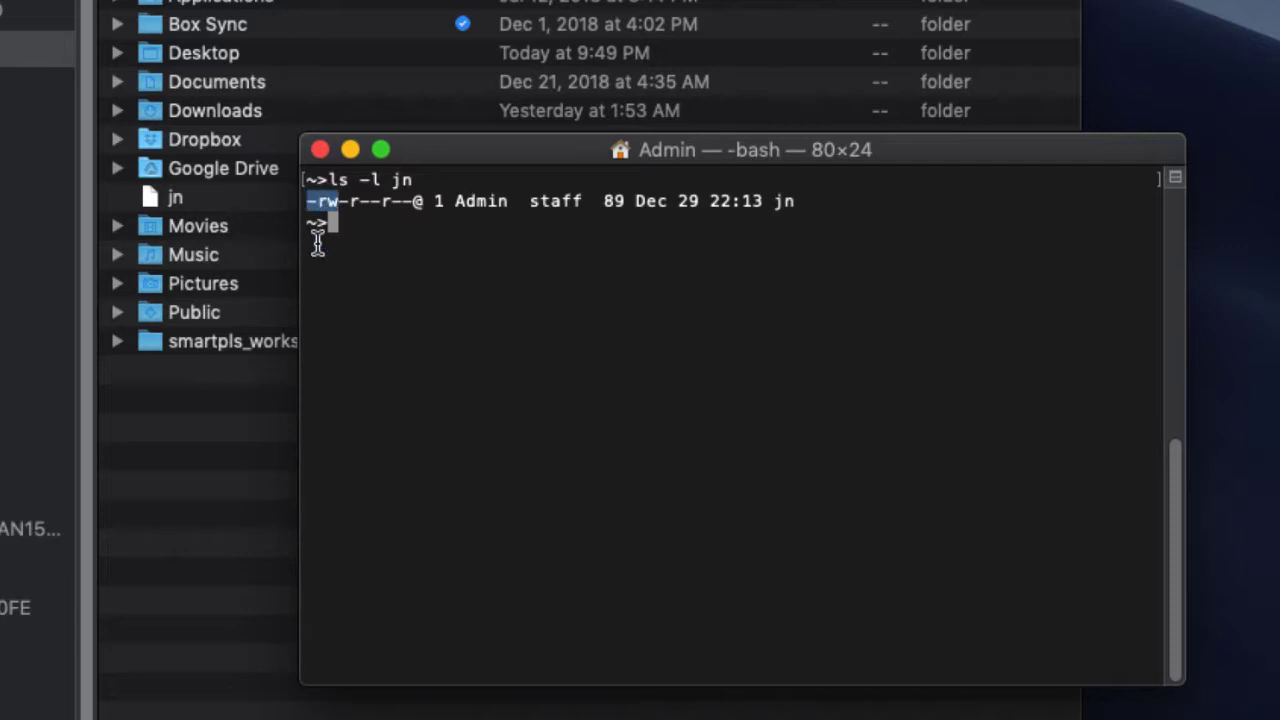
mouse_move(352, 247)
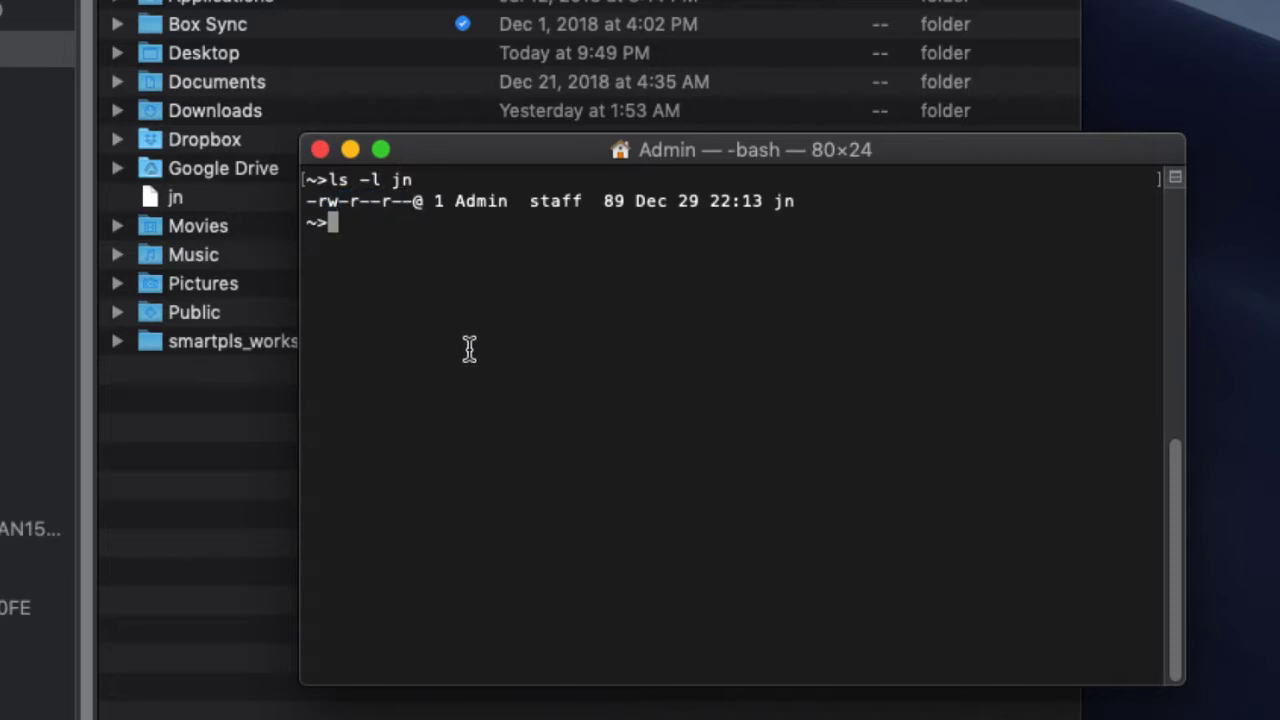
mouse_move(335, 220)
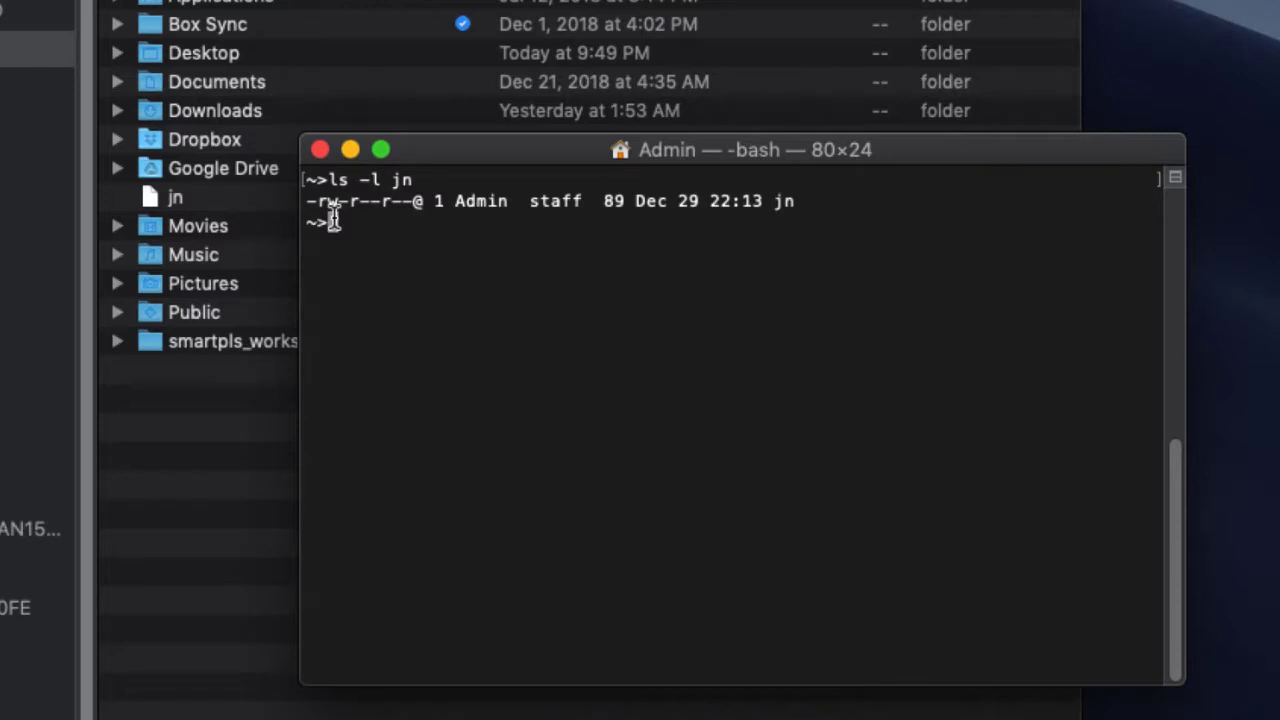
- Set jn's permissions to 700 with chmod 700 jn
type("chm")
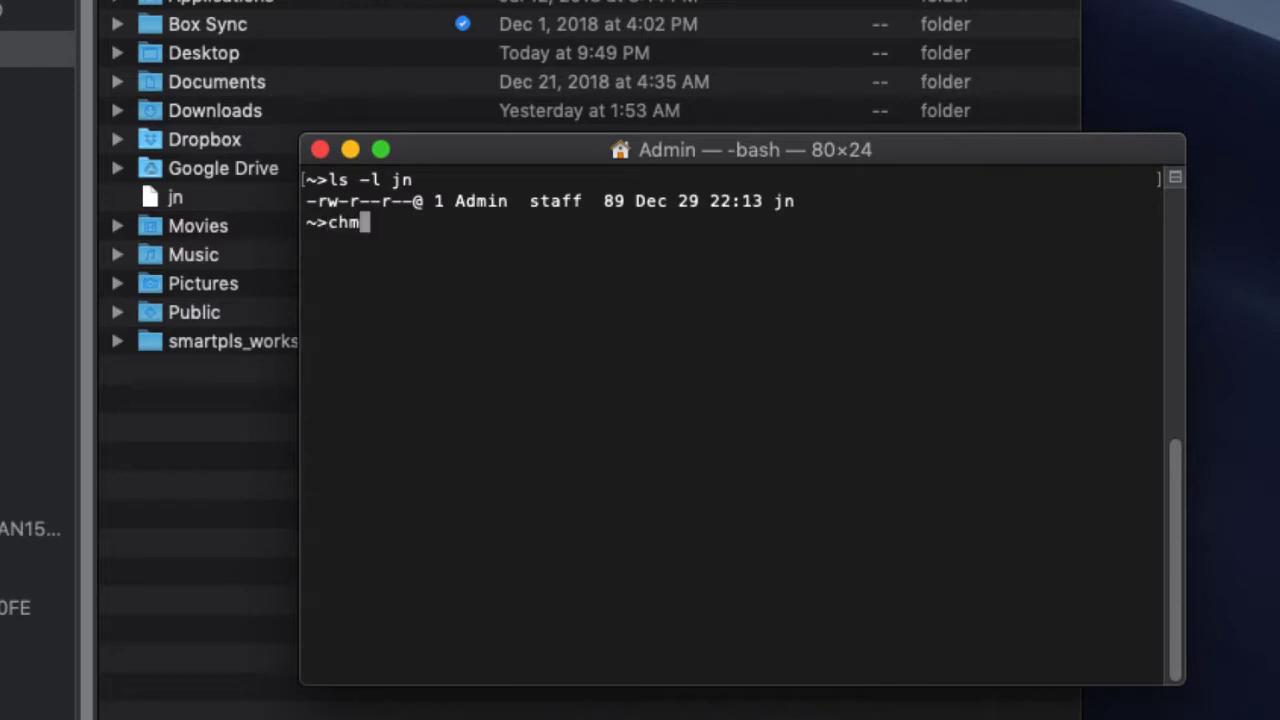
type("od 700")
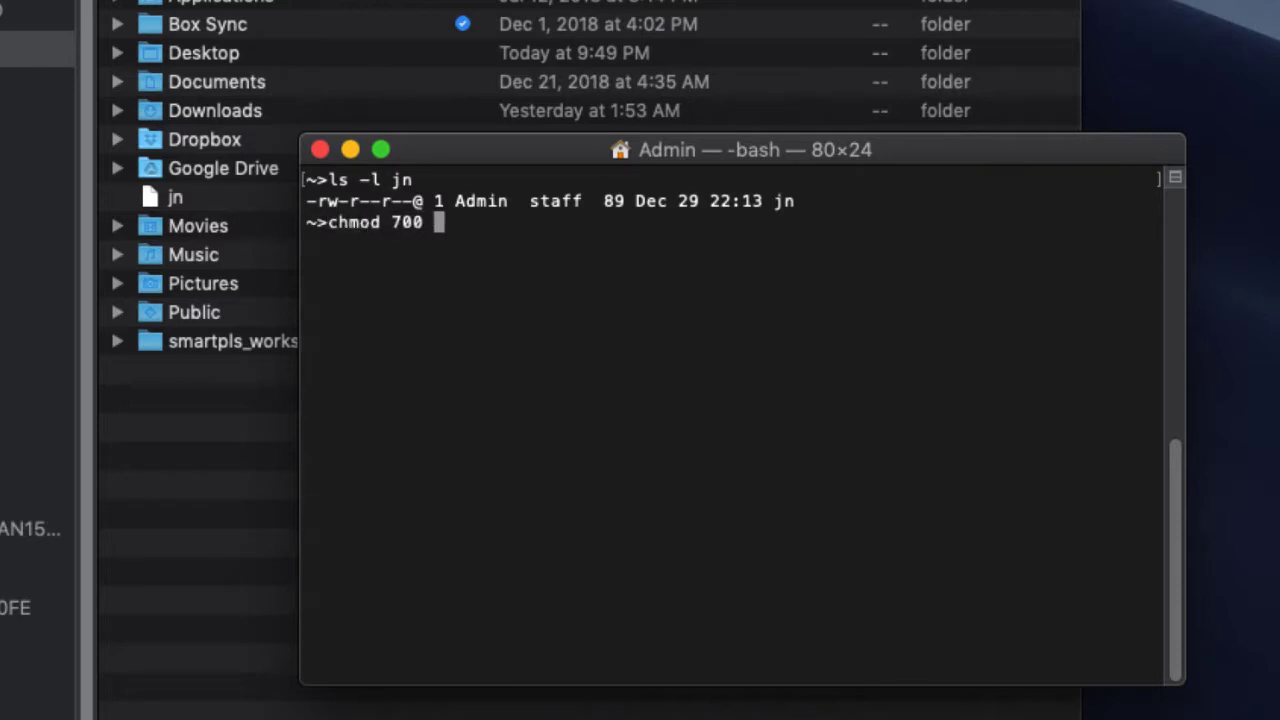
type("jn")
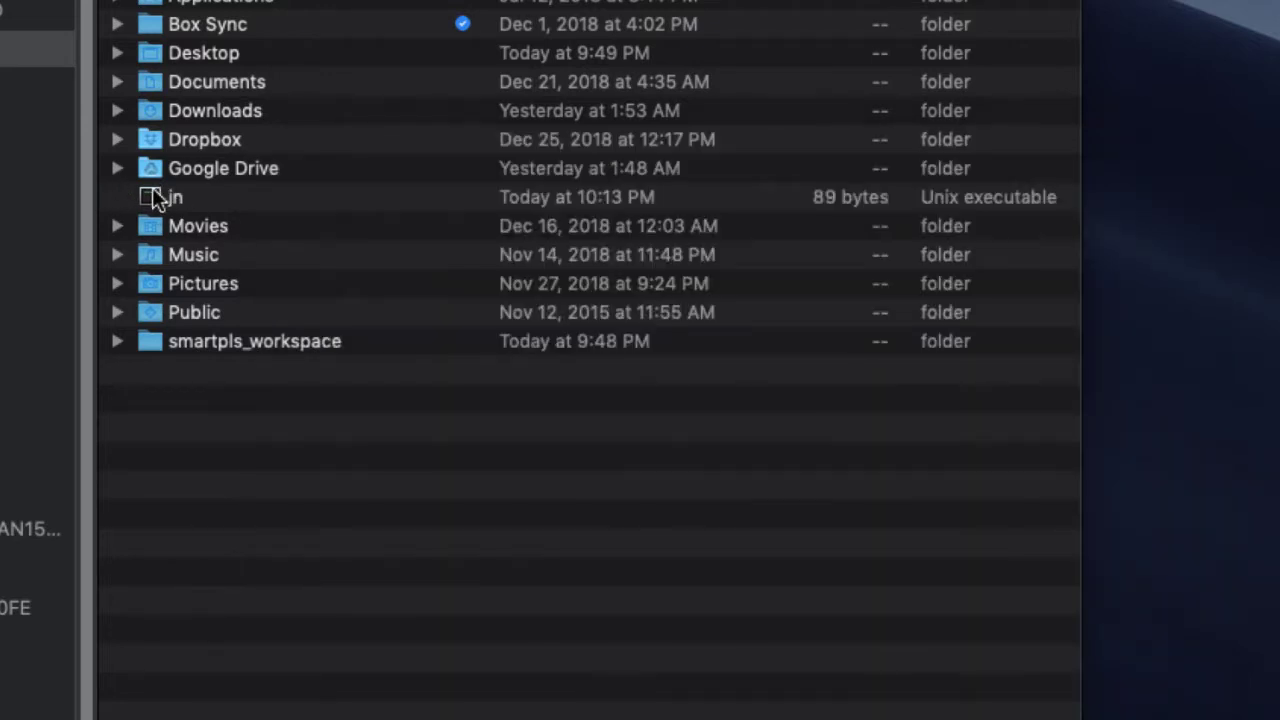
- Run the jn Unix executable from Finder to start Jupyter Notebook at localhost:8888
left_click(150, 197)
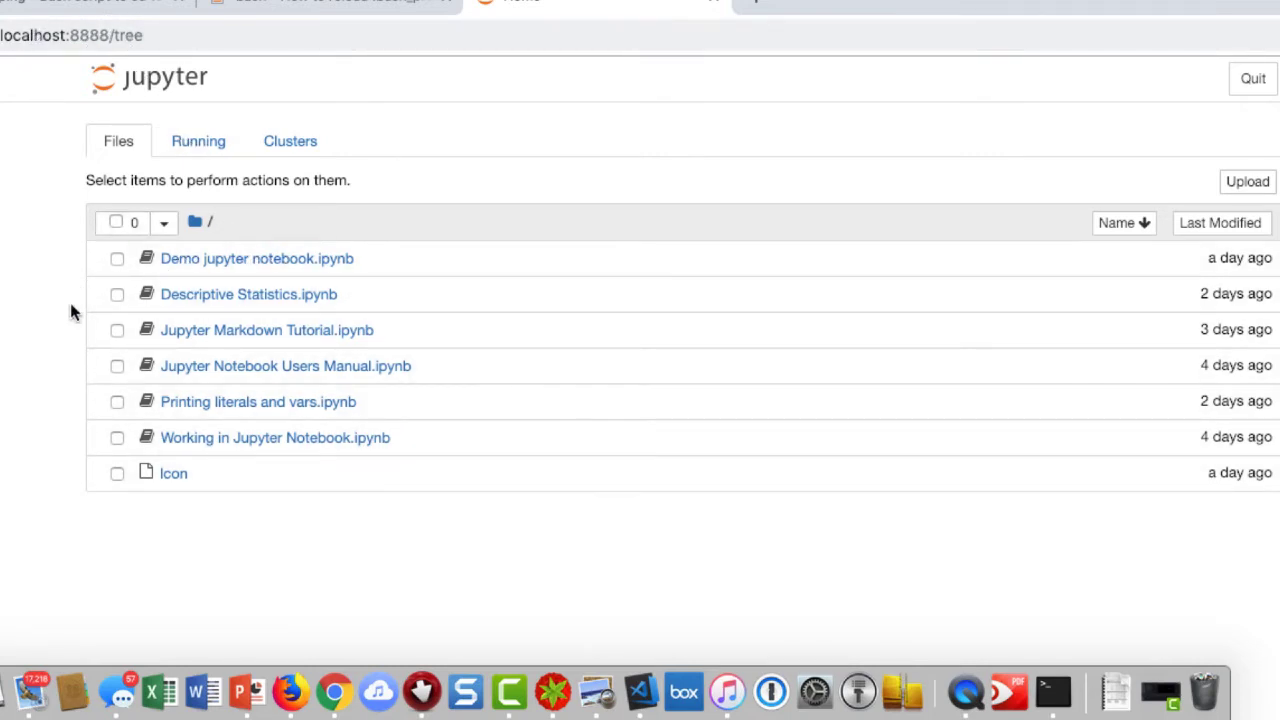
mouse_move(1088, 256)
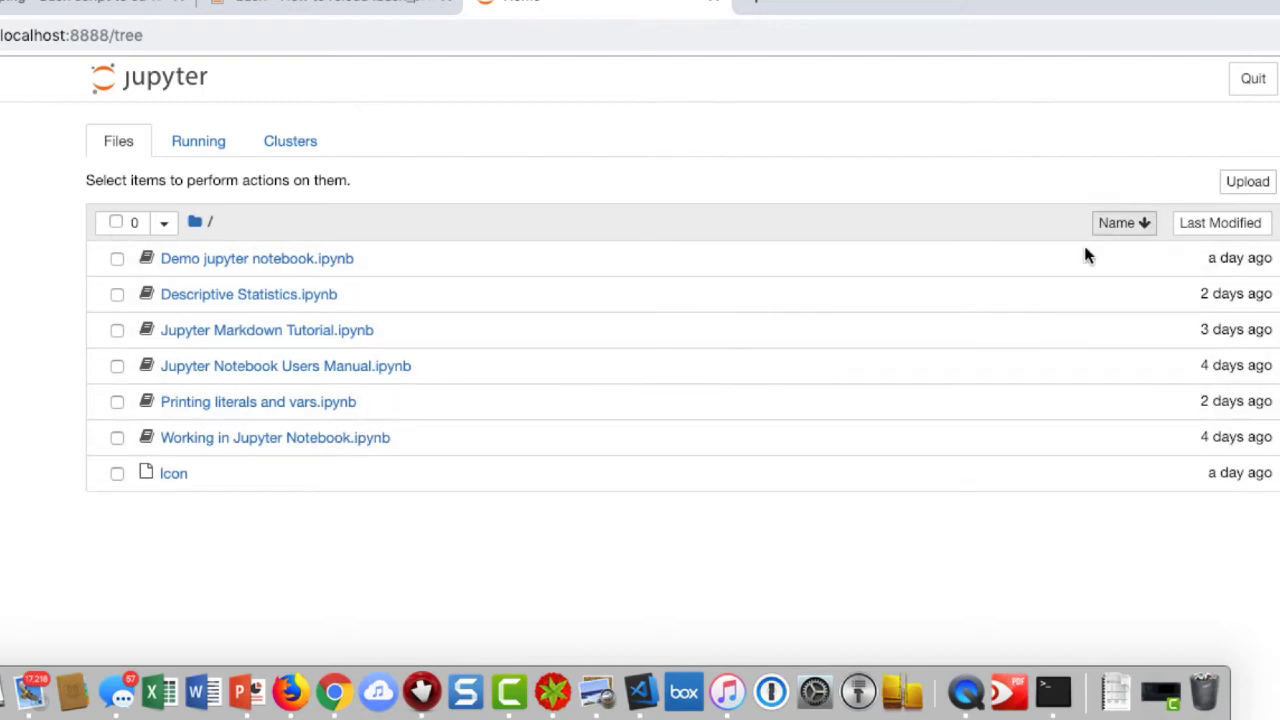
mouse_move(267, 339)
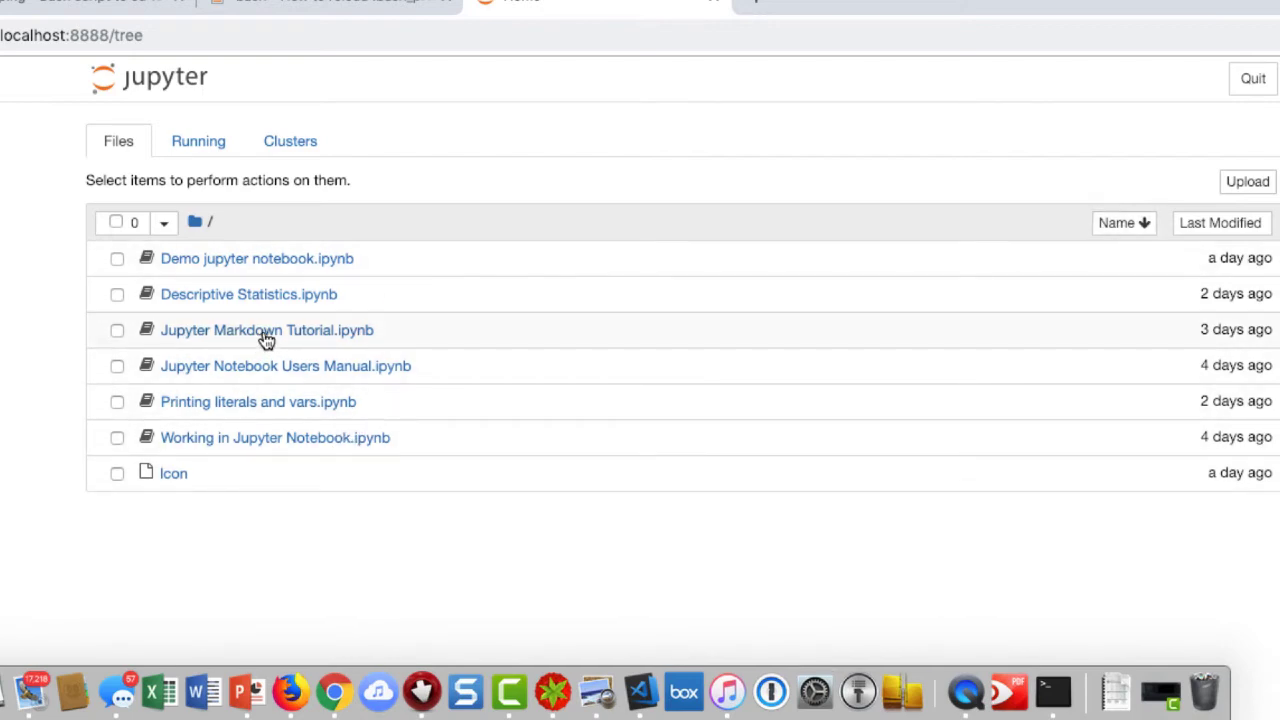